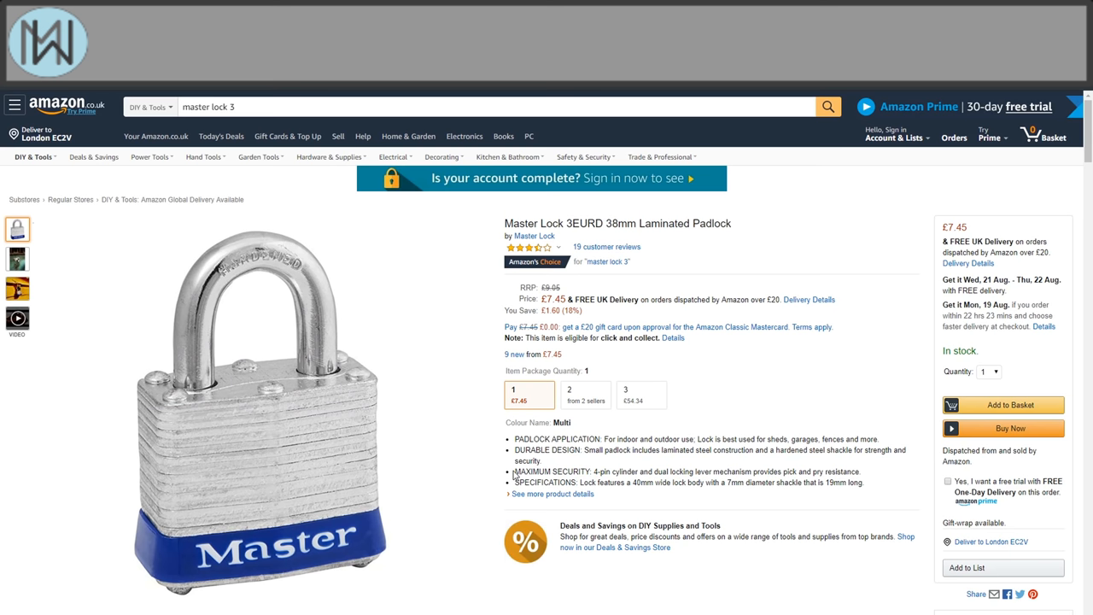
Highlight the 'Pin tumbler cylinder with anti-pick mushroom pins' bullet on the ABUS Safety INOX padlock page.
double_click(522, 472)
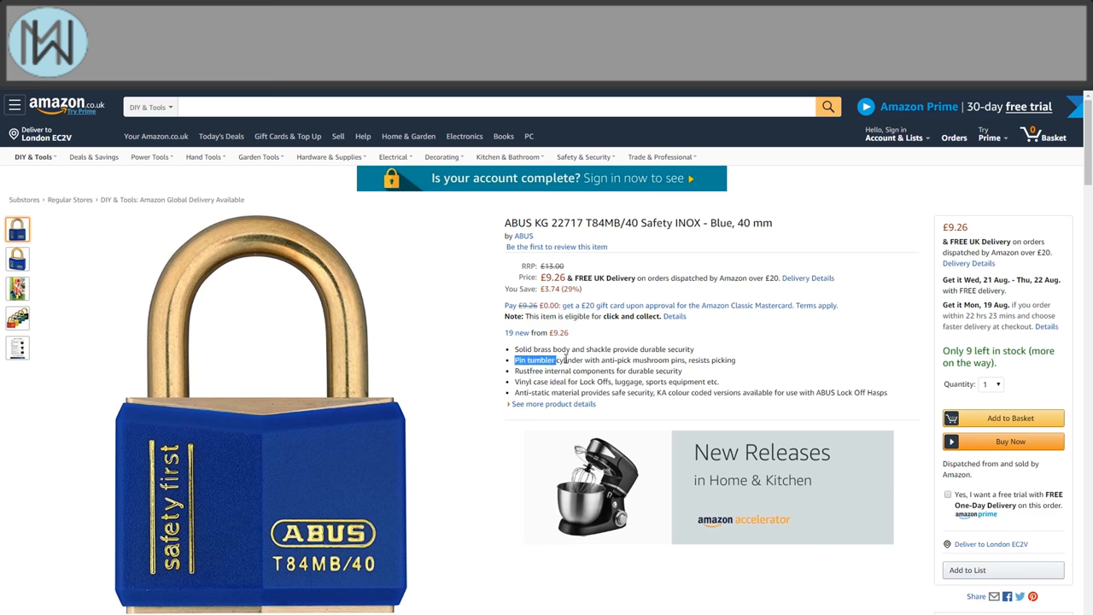
drag(516, 359, 736, 359)
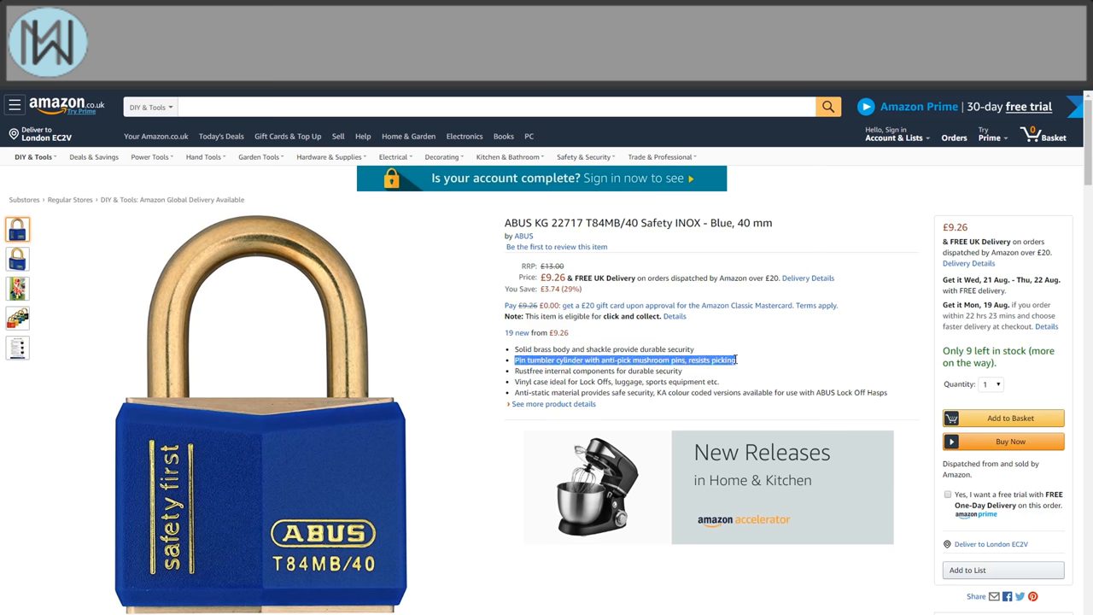